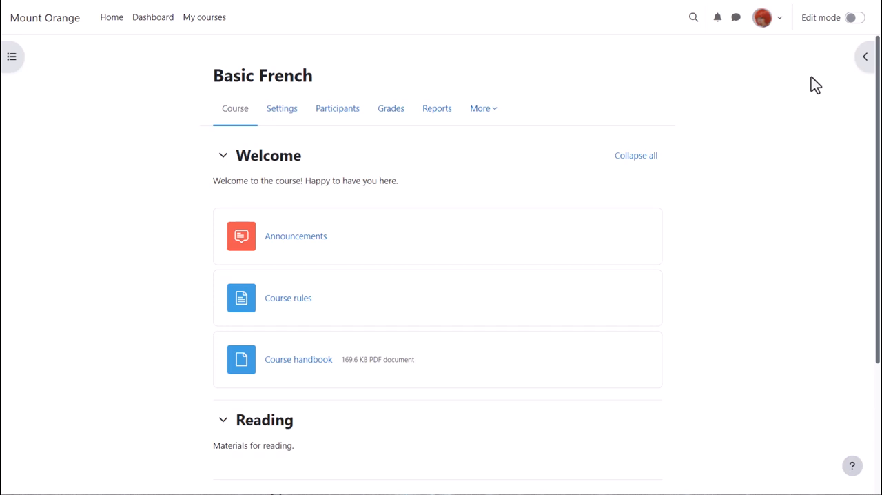
Turn editing on for the Basic French course via the Edit mode toggle.
left_click(855, 16)
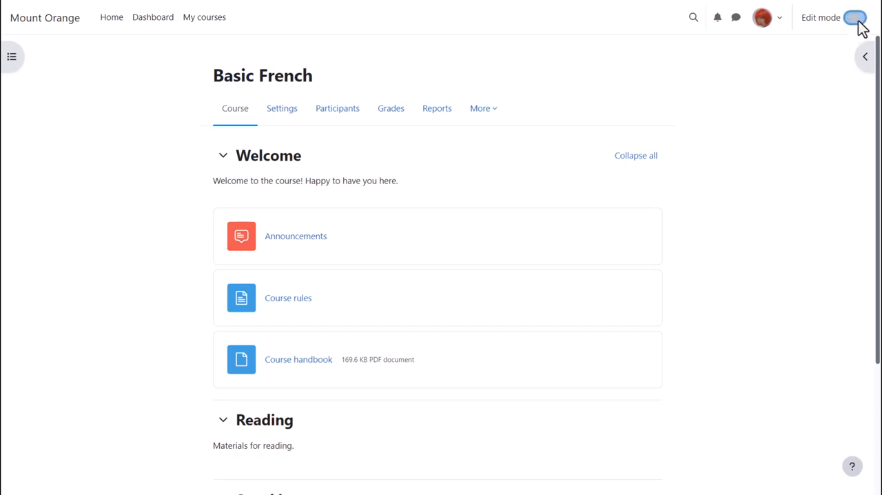
left_click(855, 17)
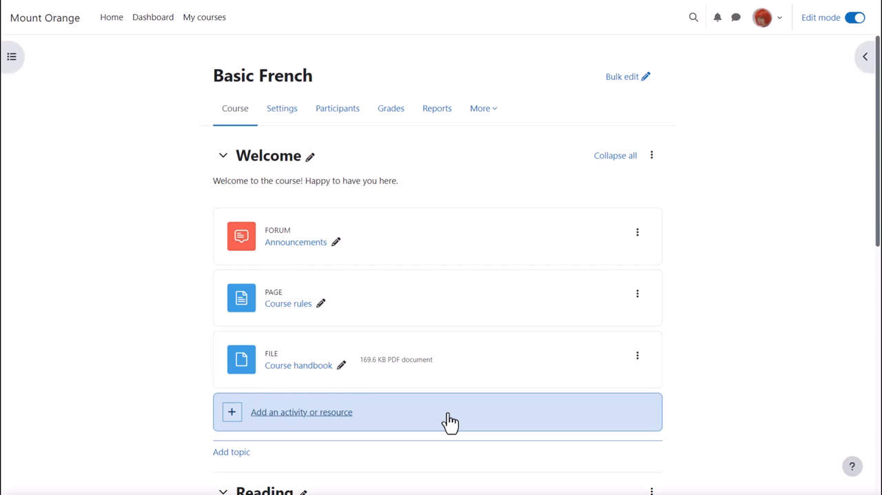
Bring up the Welcome section's activity chooser, view Activities, then filter to Resources only.
left_click(300, 410)
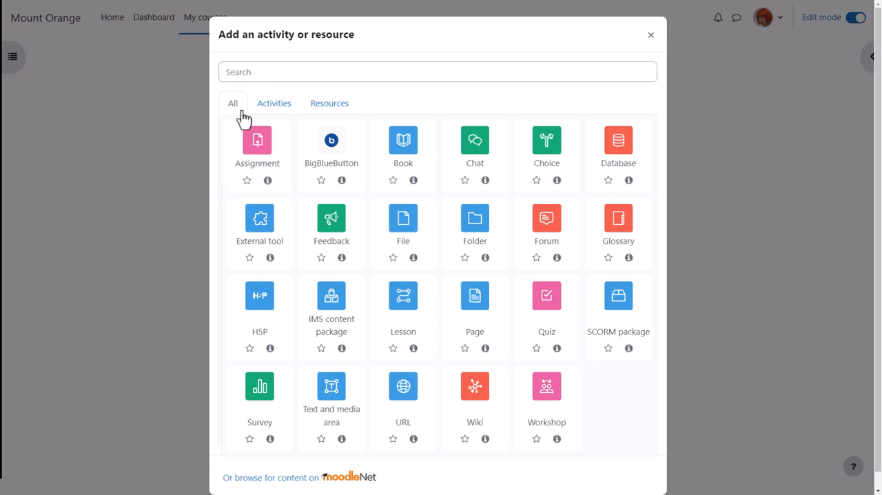
left_click(274, 102)
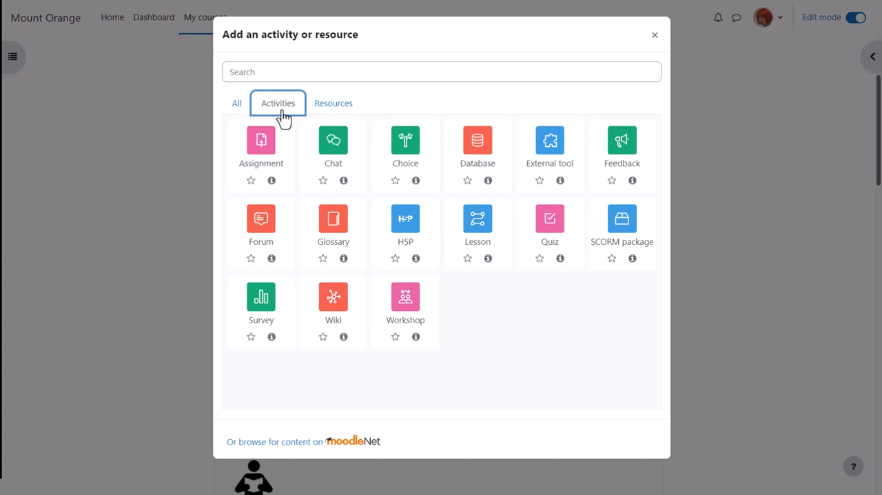
mouse_move(282, 118)
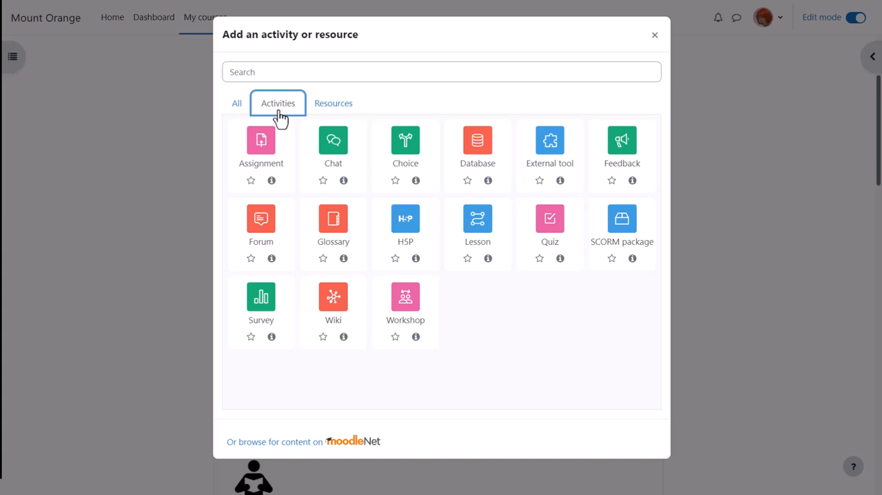
left_click(334, 102)
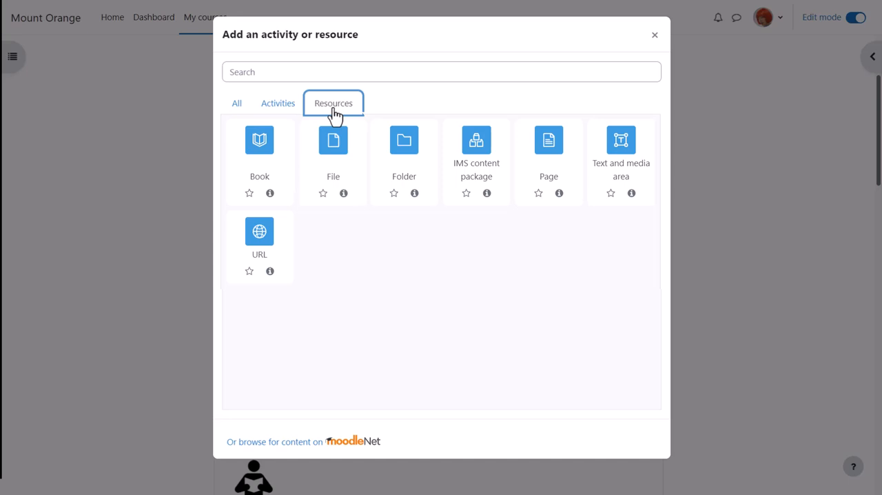
Filter the chooser back to activity types only.
left_click(279, 102)
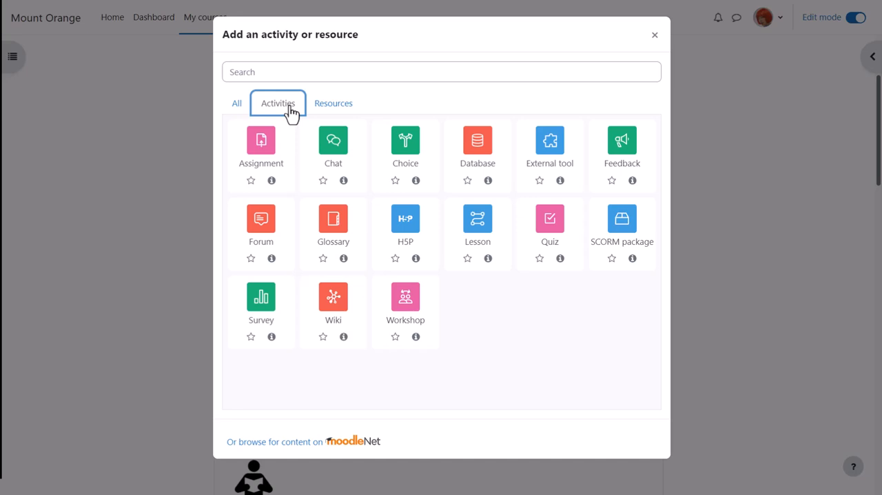
mouse_move(264, 227)
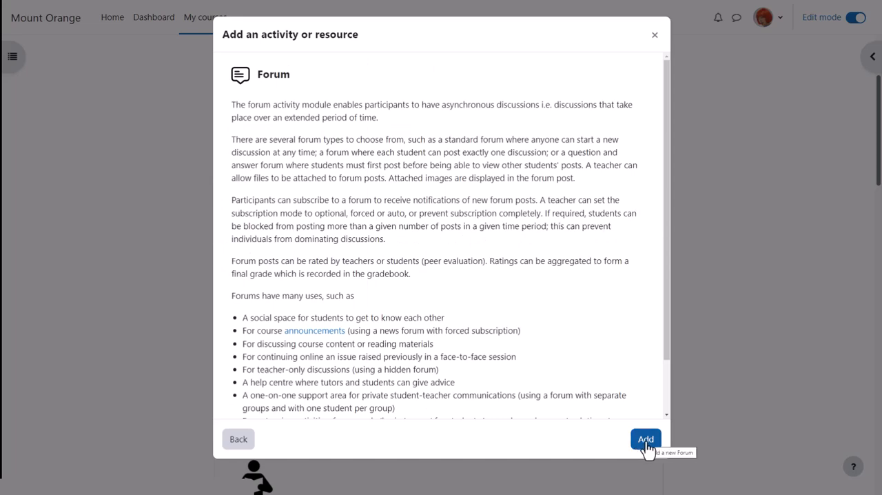
Star the Forum activity and show it alone in the Starred list.
left_click(237, 438)
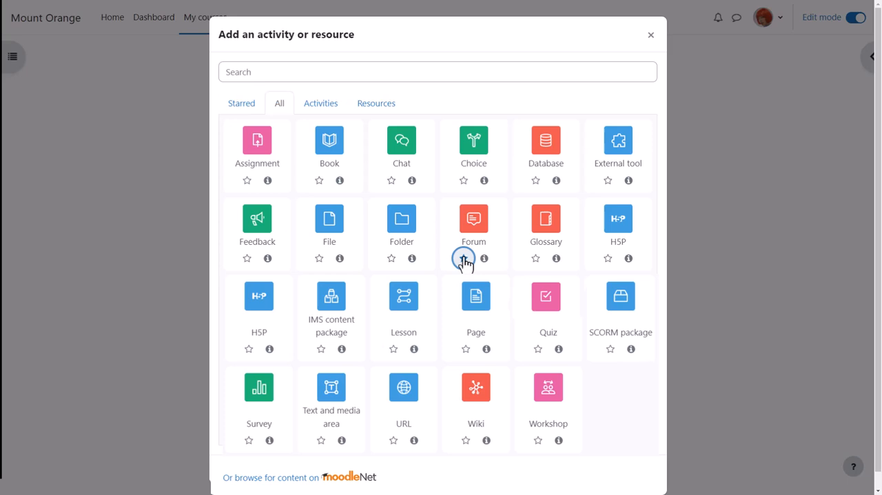
left_click(464, 258)
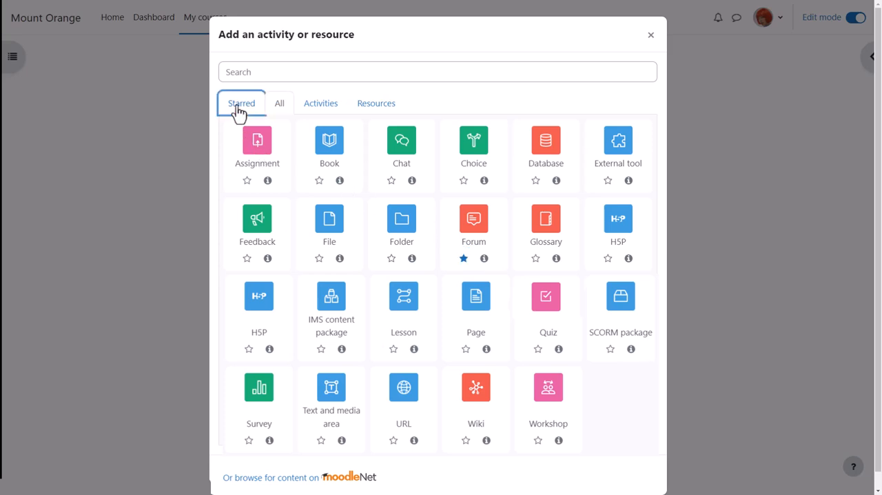
left_click(241, 102)
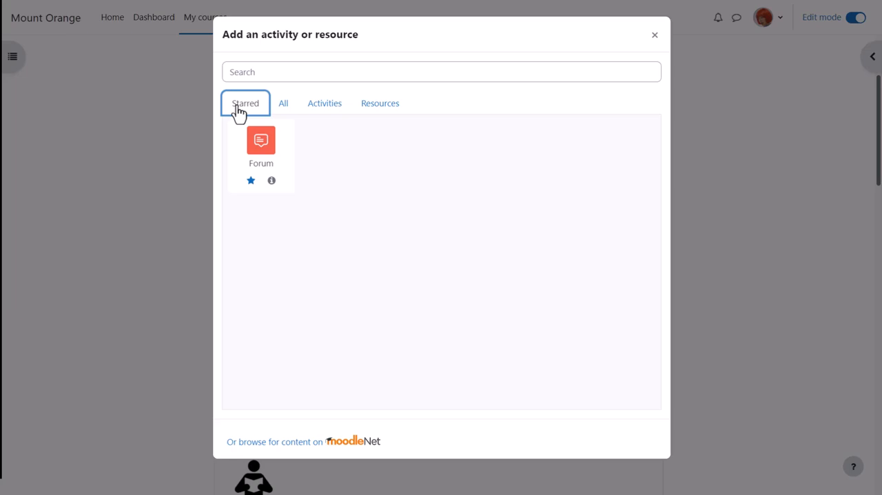
left_click(405, 91)
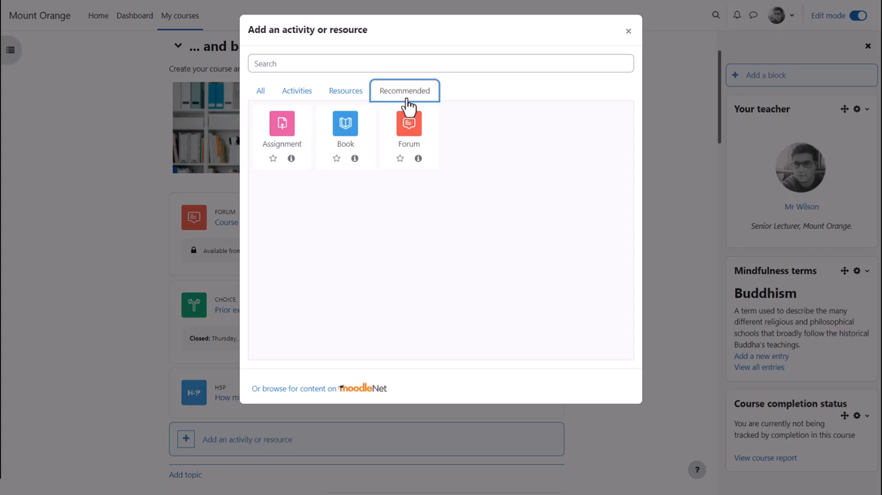
mouse_move(353, 243)
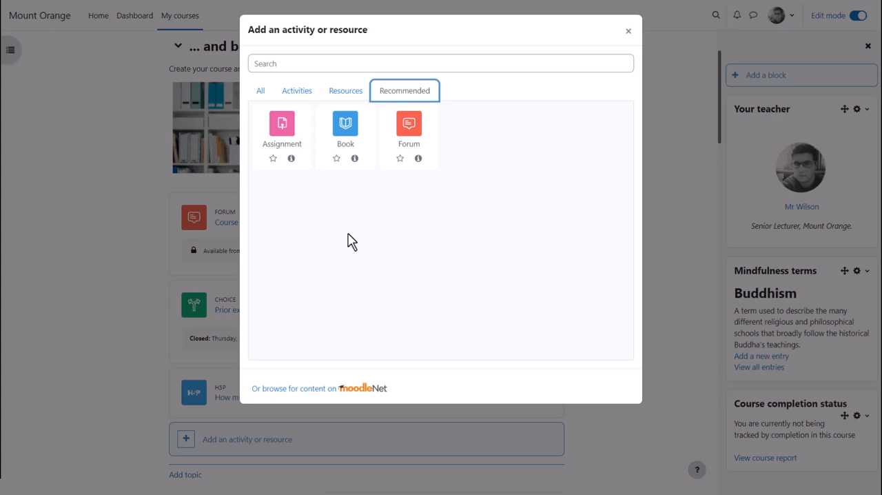
mouse_move(303, 397)
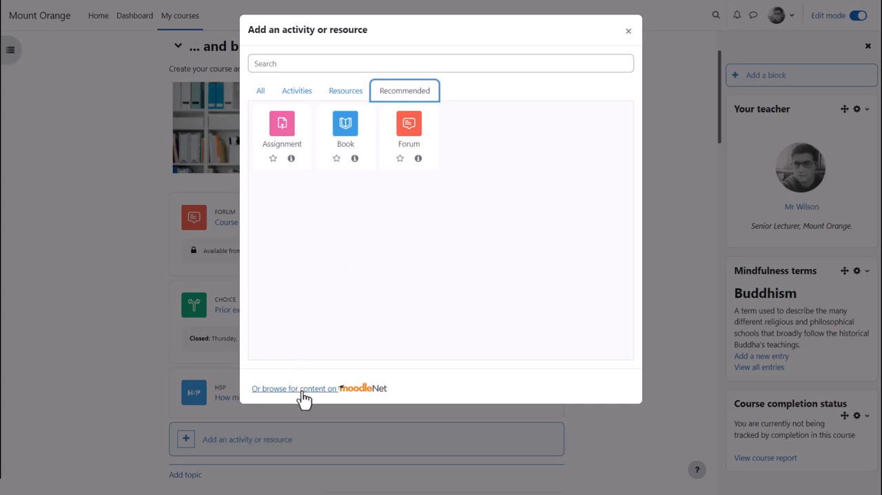
Show the MoodleNet browsing panel offering MoodleNet Central or a profile ID.
left_click(303, 388)
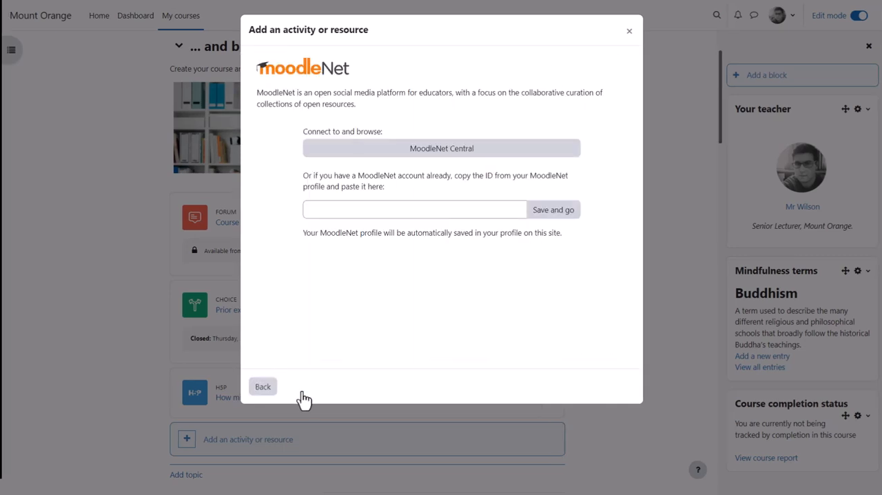
mouse_move(441, 148)
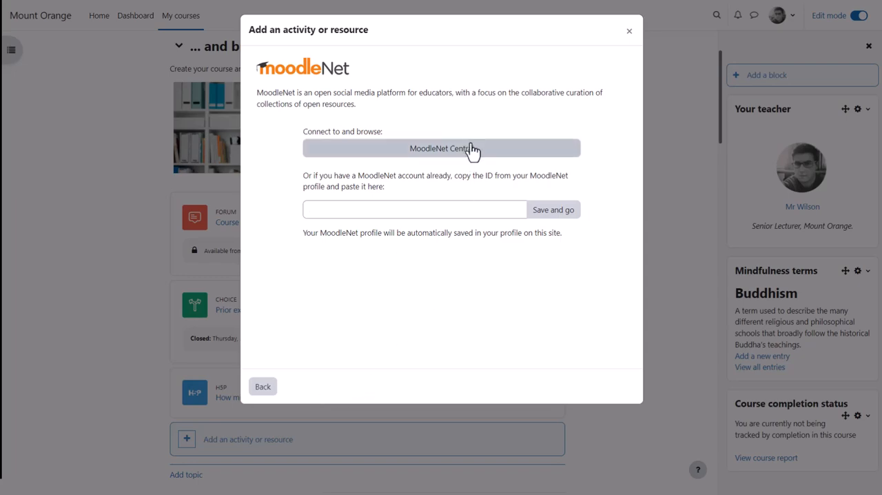